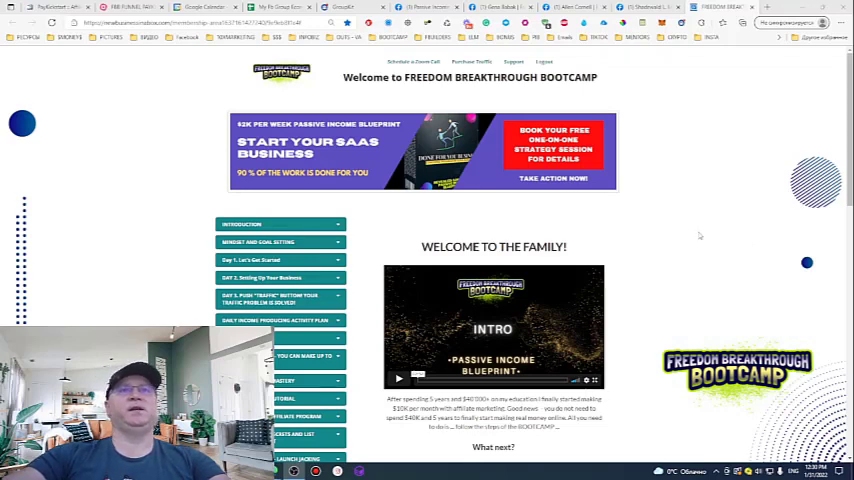
pyautogui.moveTo(697, 245)
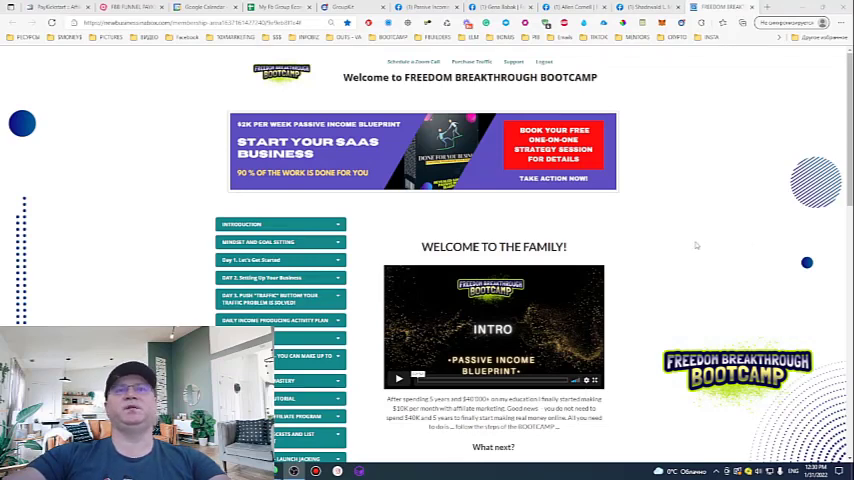
# Scroll the bootcamp course page and expand the Daily Income Producing Activity Plan module's three lessons
pyautogui.scroll(-3)
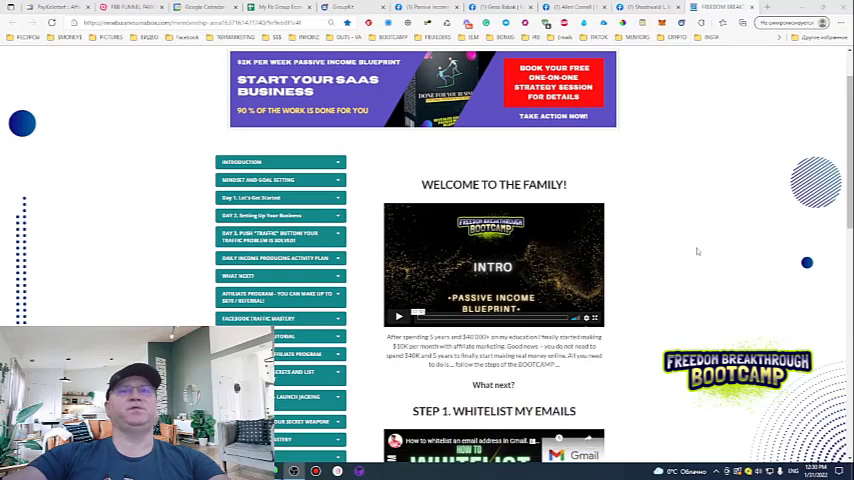
pyautogui.scroll(3)
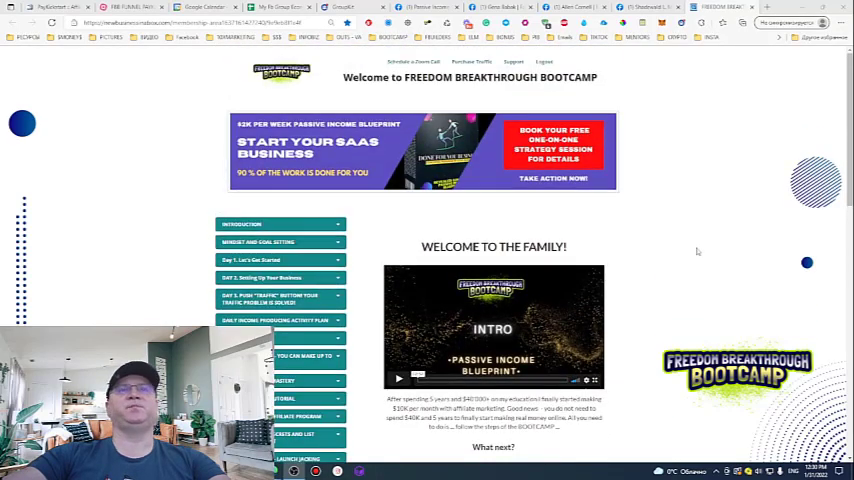
pyautogui.moveTo(689, 265)
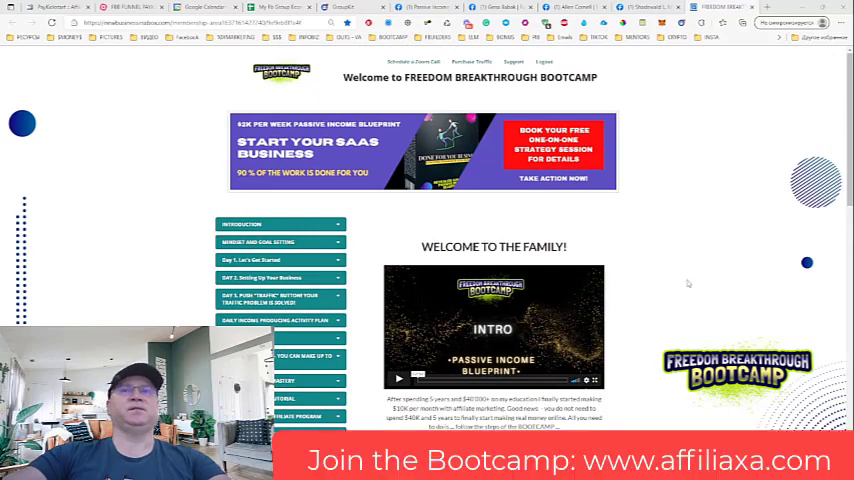
pyautogui.scroll(-3)
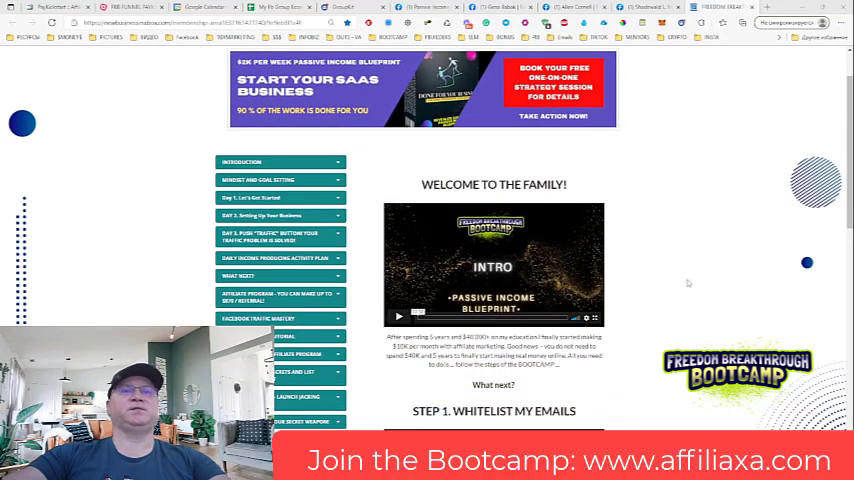
pyautogui.scroll(-3)
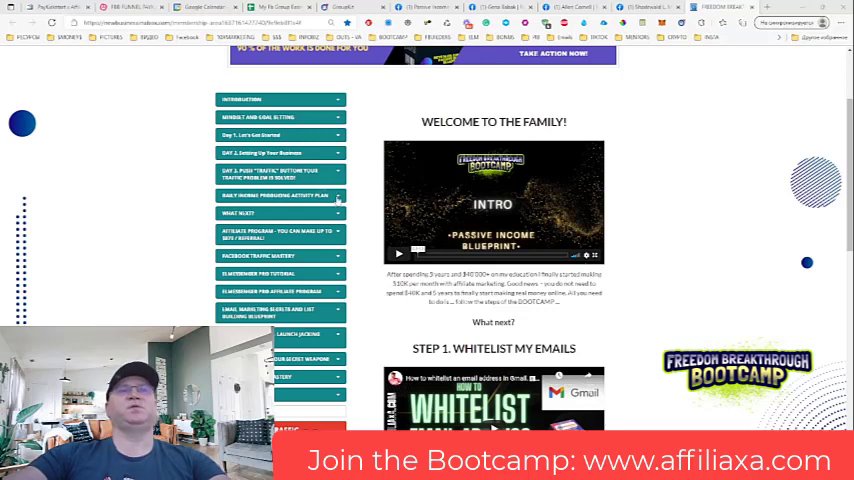
pyautogui.click(280, 195)
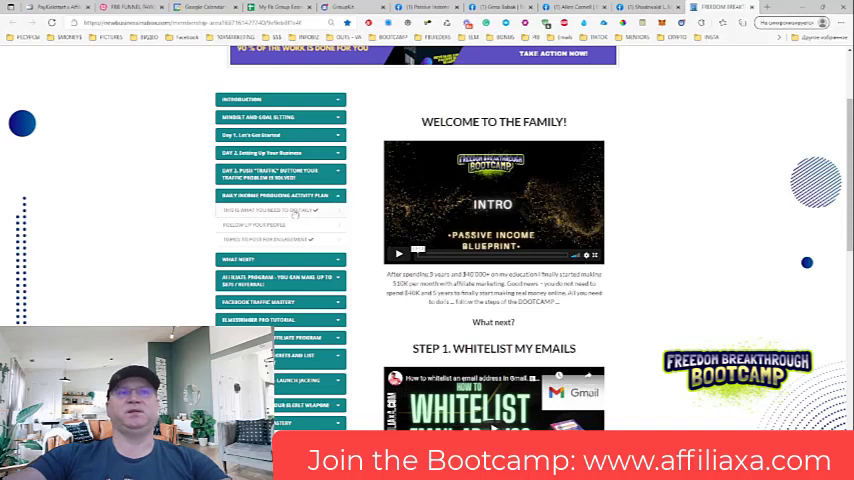
# Open the 'This is what you need to do daily' lesson and scroll through its daily actions
pyautogui.click(280, 195)
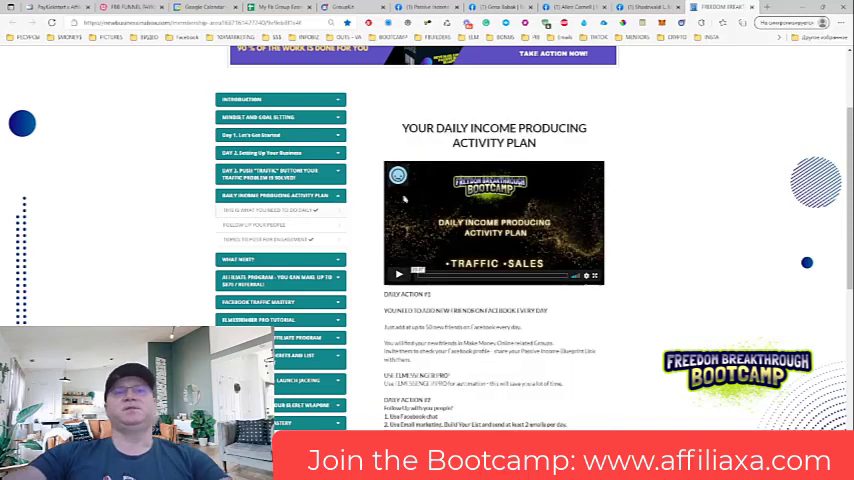
pyautogui.scroll(-3)
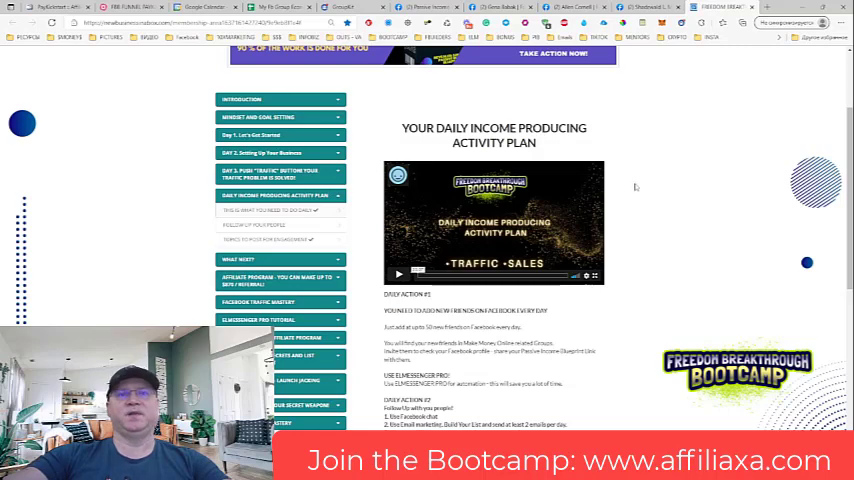
pyautogui.scroll(-3)
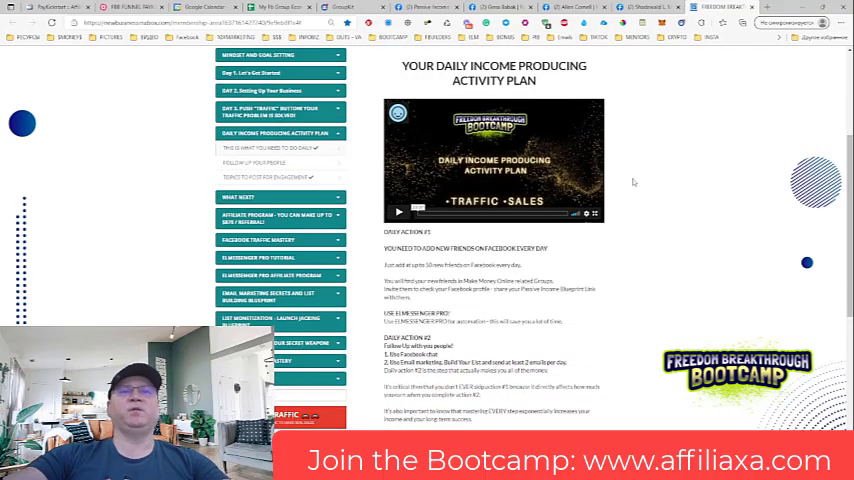
pyautogui.moveTo(551, 153)
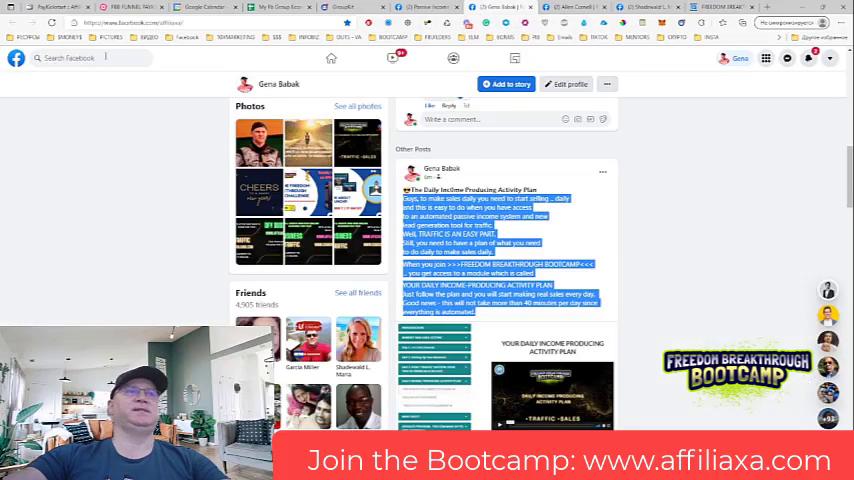
# Go to the ClickFunnels Beginner Entrepreneurs group and show its Members list
pyautogui.click(80, 57)
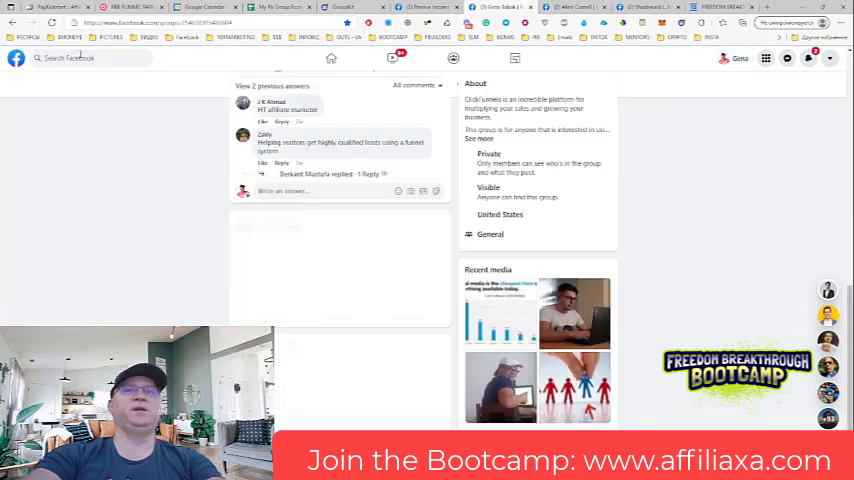
pyautogui.scroll(3)
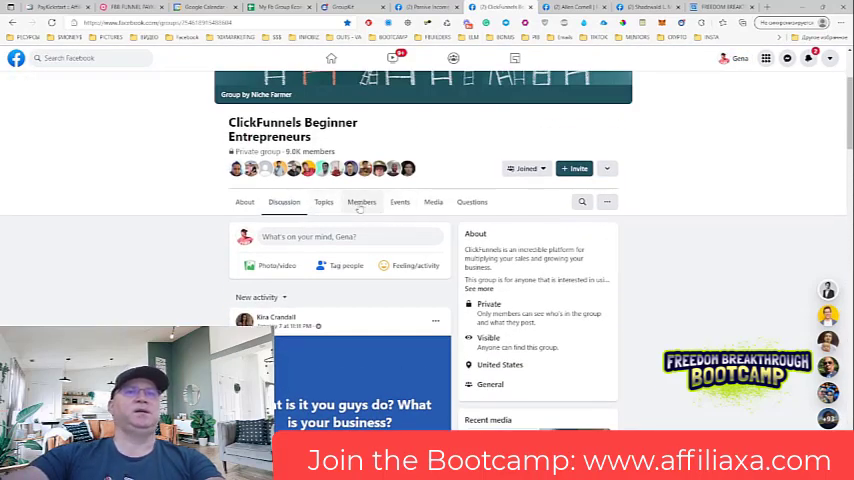
pyautogui.click(361, 201)
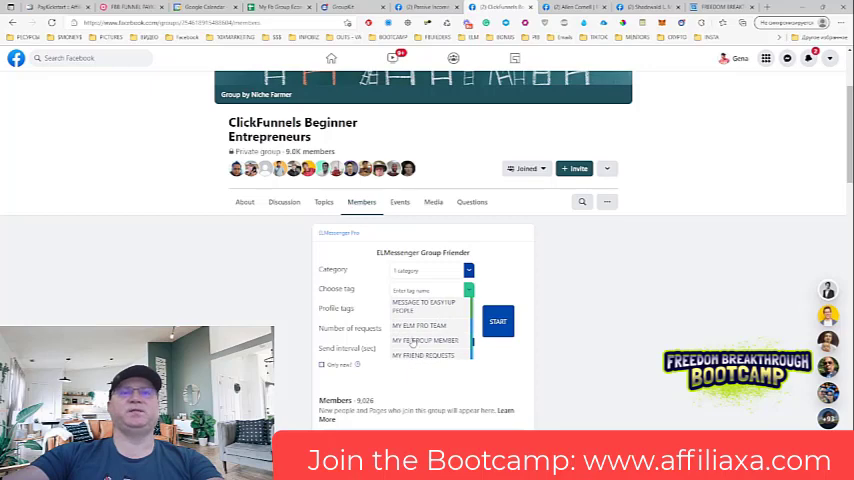
# Tag new contacts as MY FRIEND REQUESTS and set how many friend requests to send
pyautogui.click(427, 339)
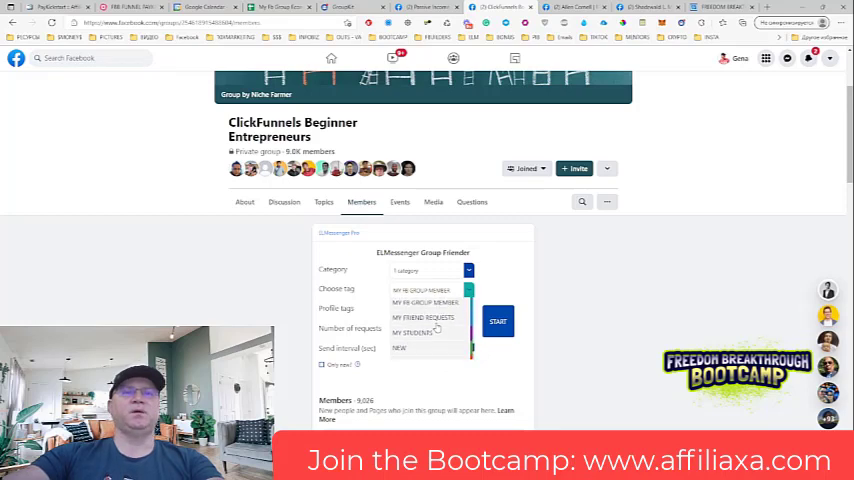
pyautogui.click(421, 317)
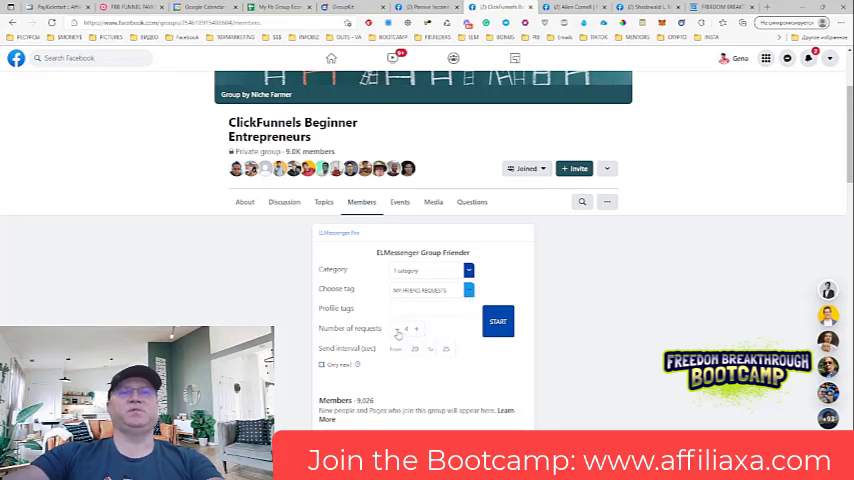
pyautogui.click(416, 328)
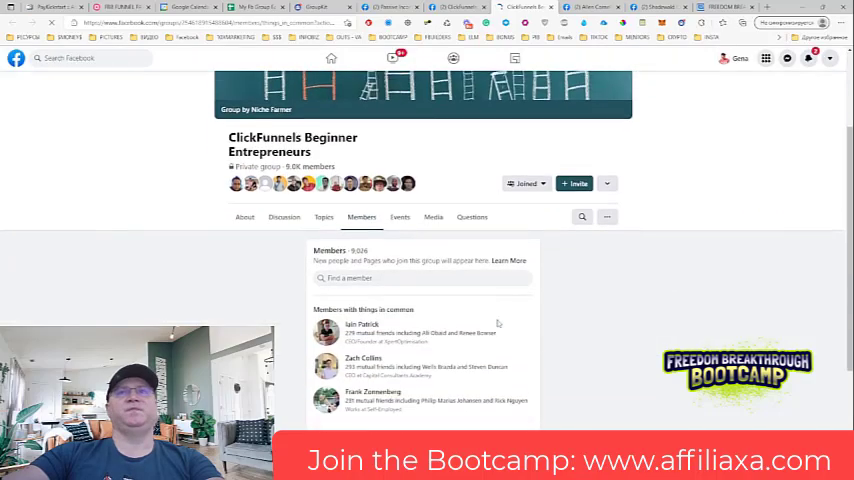
# Scroll down the group Members list while ELMessenger Pro sends friend requests
pyautogui.scroll(-3)
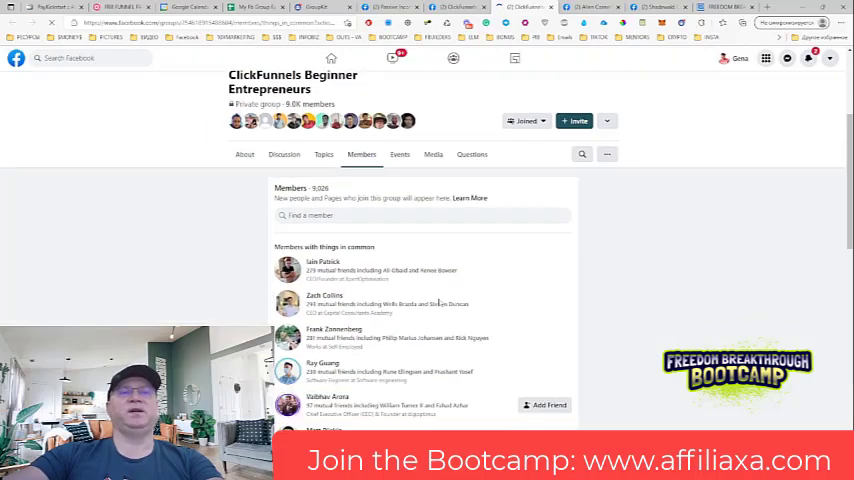
pyautogui.scroll(-3)
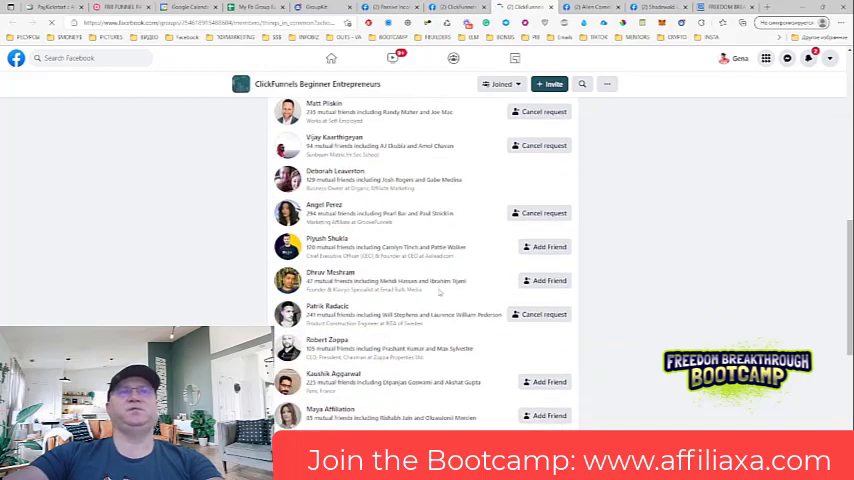
pyautogui.scroll(-3)
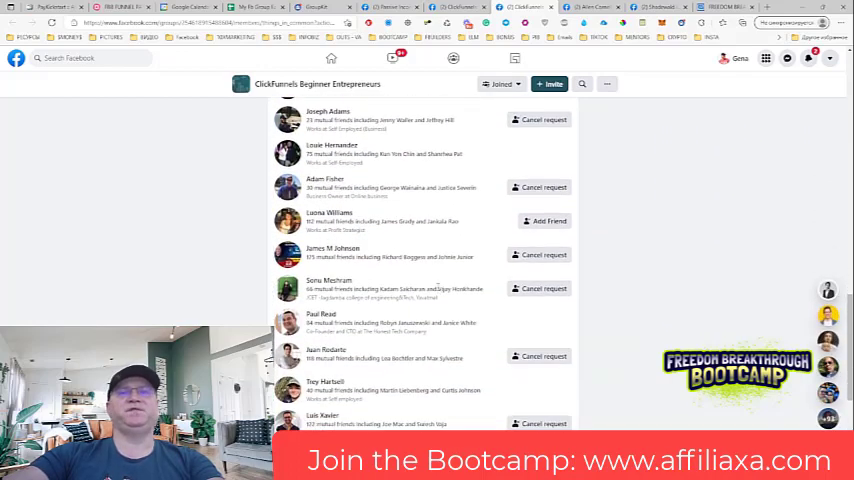
pyautogui.scroll(-3)
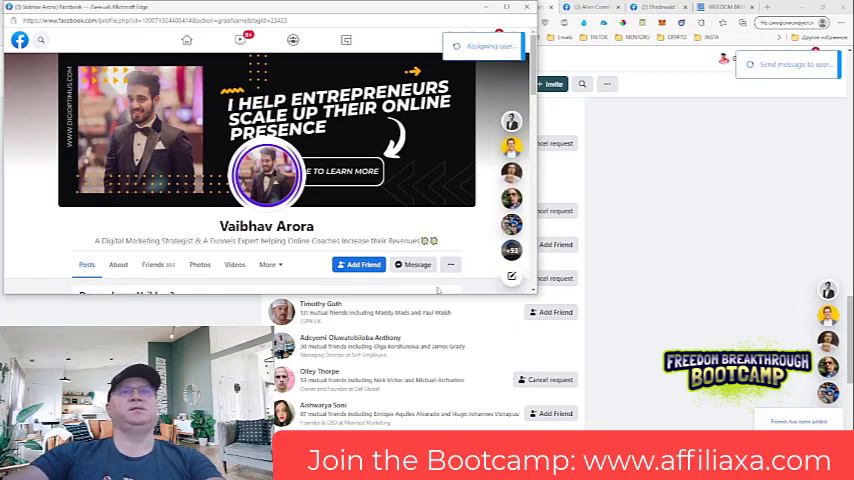
pyautogui.click(412, 264)
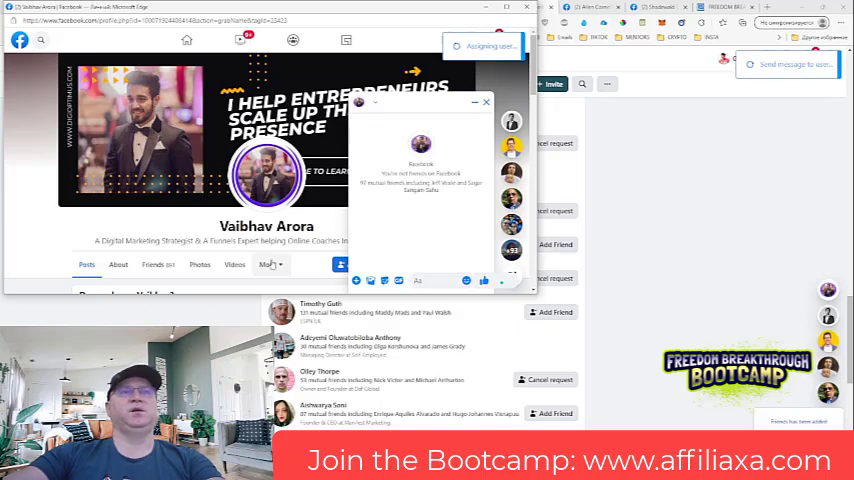
pyautogui.click(486, 102)
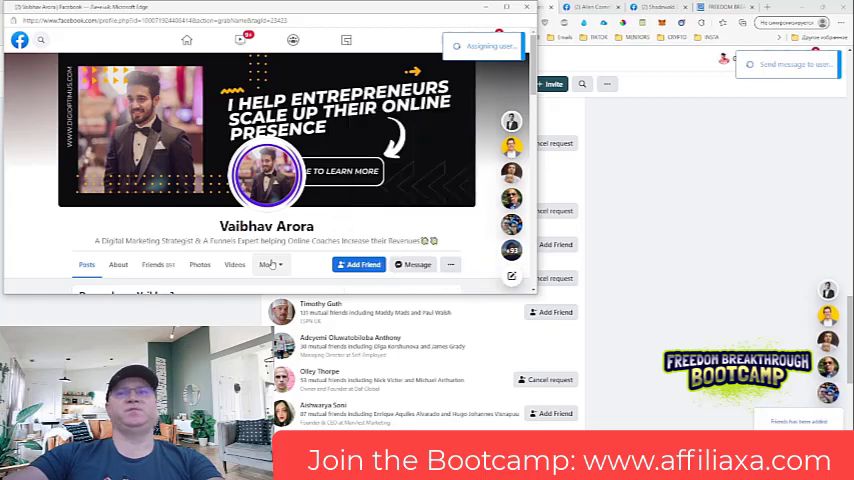
pyautogui.click(413, 264)
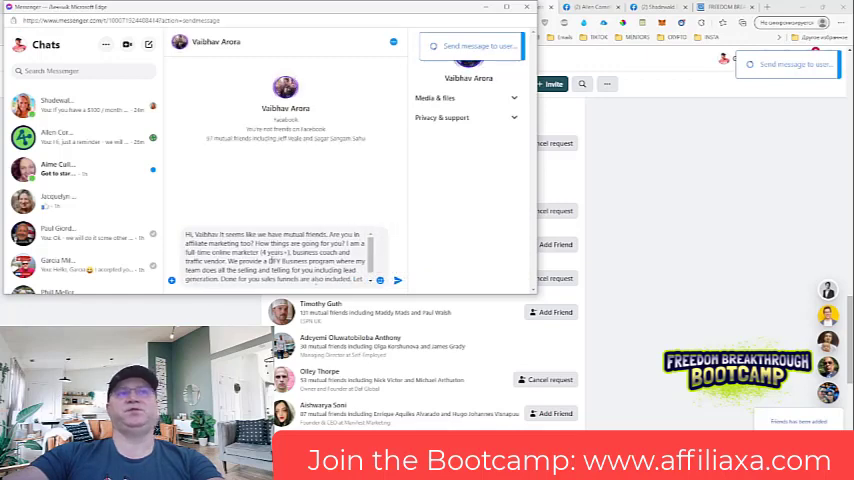
pyautogui.click(397, 279)
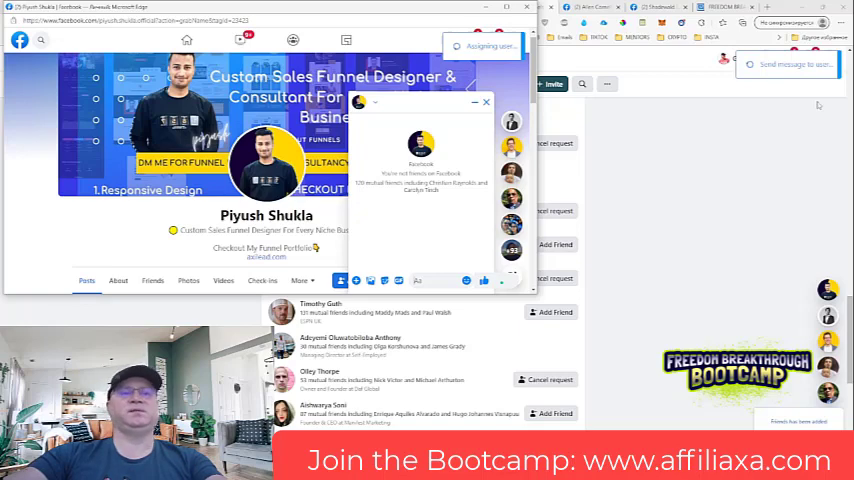
pyautogui.click(486, 102)
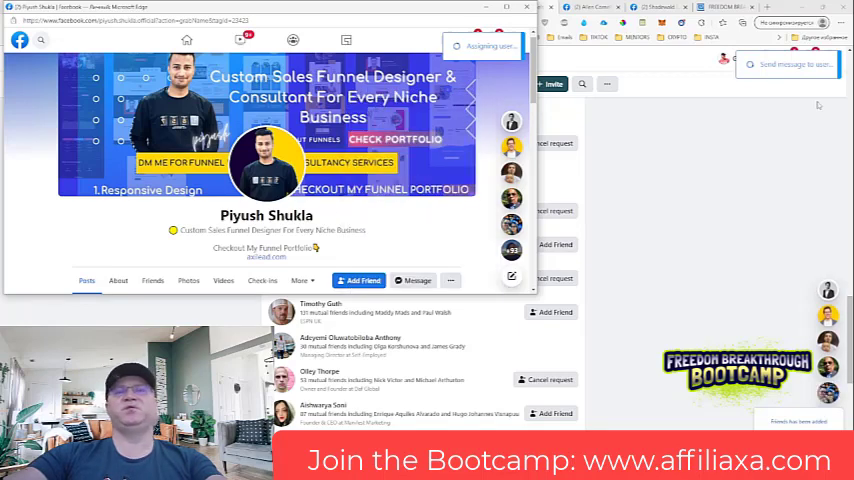
pyautogui.click(417, 280)
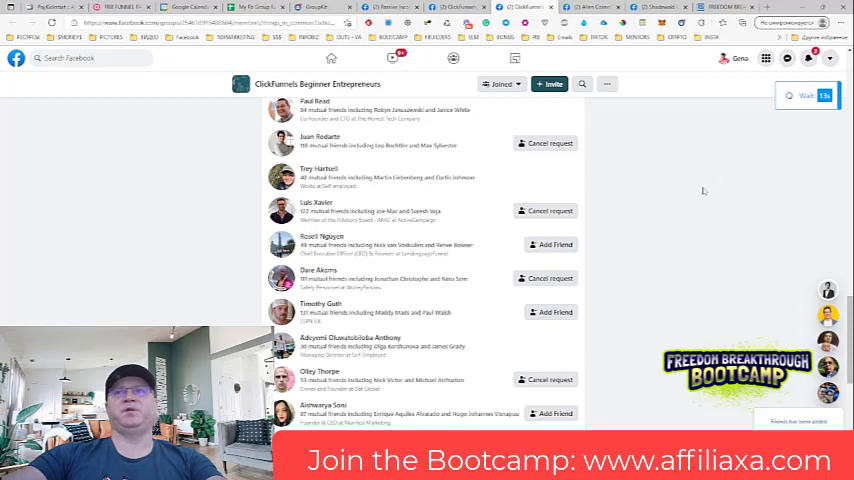
pyautogui.moveTo(687, 187)
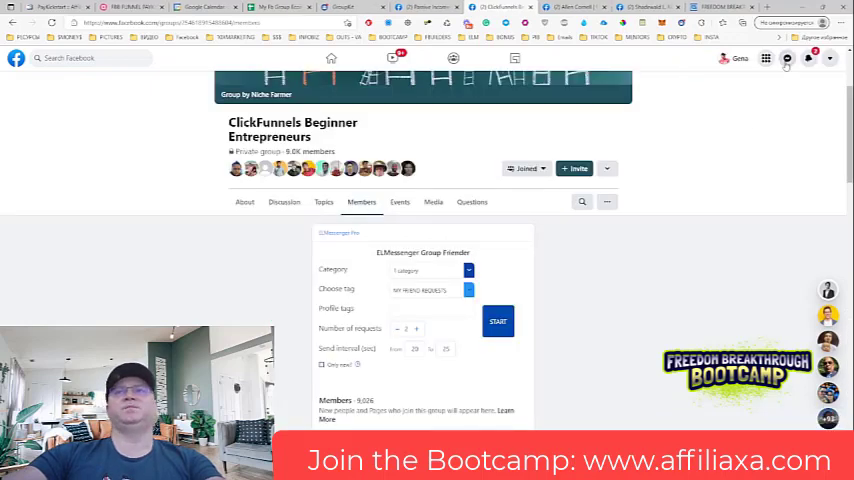
# Open Messenger in full view to see NEW-tagged chats from accepted friends
pyautogui.click(787, 58)
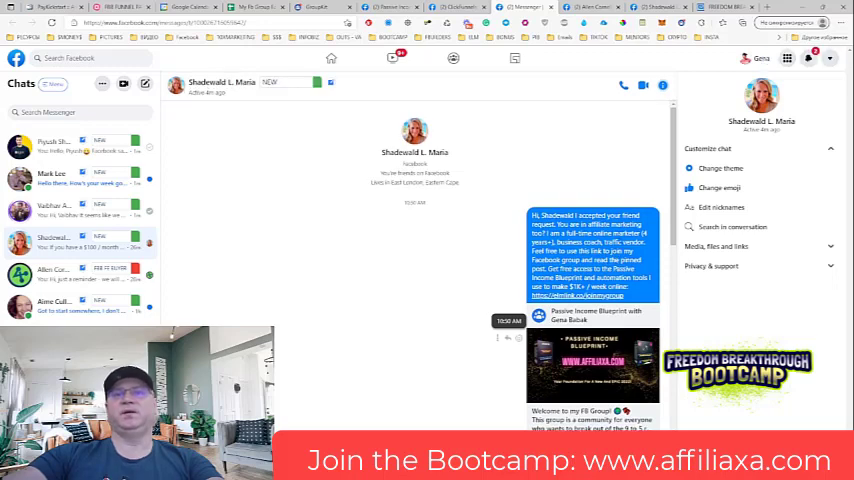
pyautogui.scroll(-3)
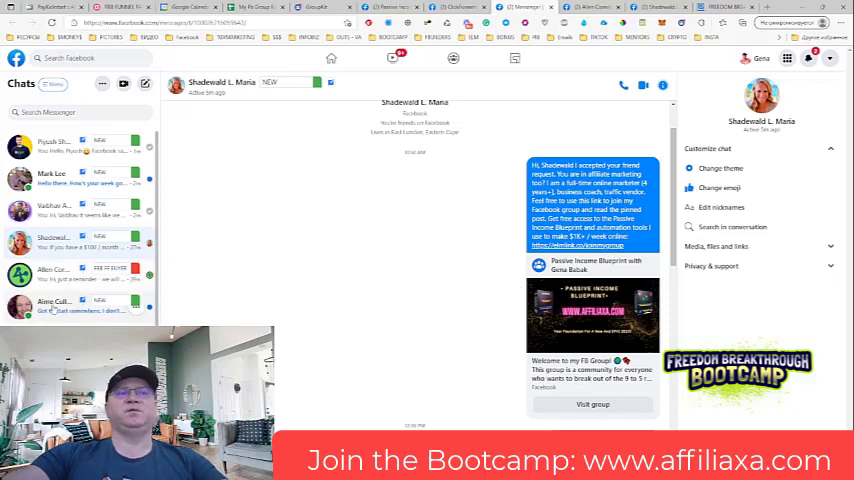
pyautogui.click(80, 305)
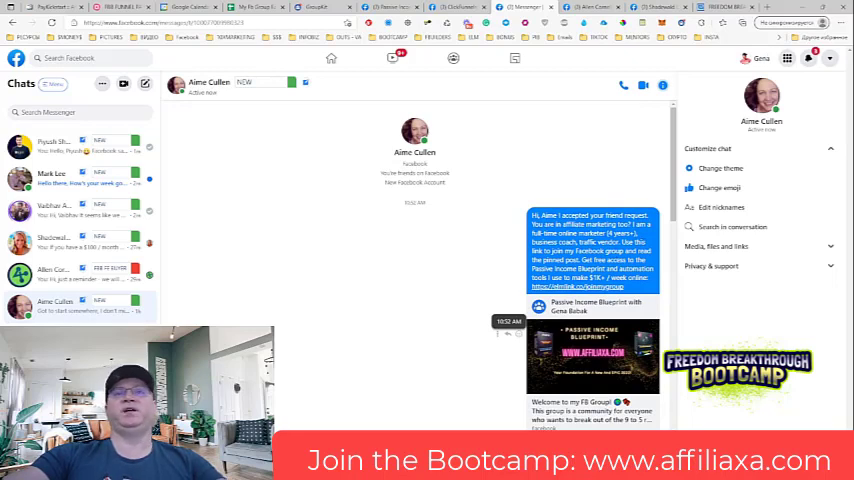
pyautogui.moveTo(434, 267)
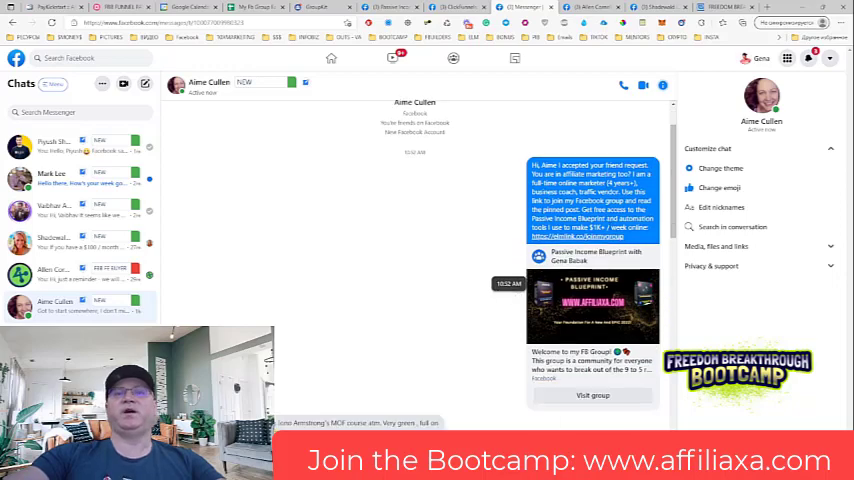
pyautogui.scroll(-3)
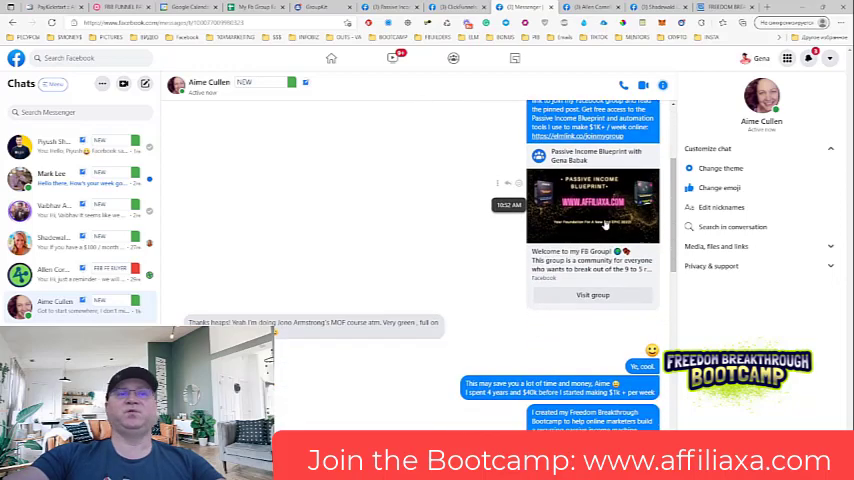
pyautogui.scroll(-3)
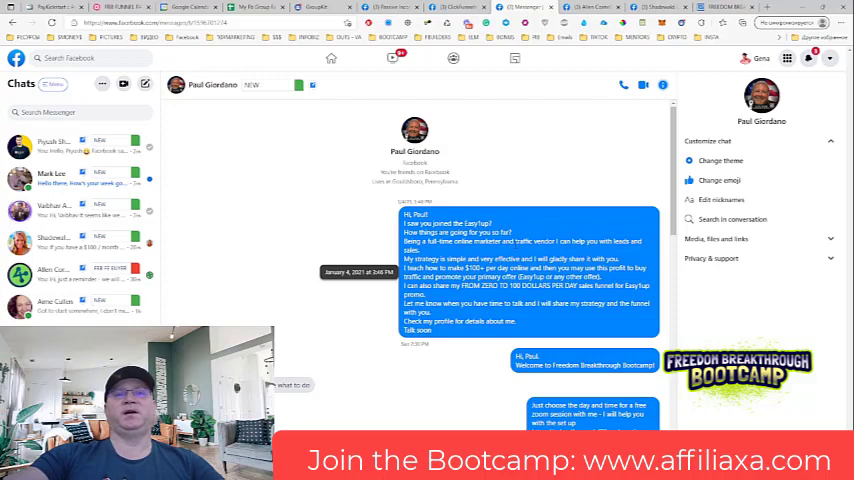
# Scroll down the Daily Income Producing Activity Plan lesson to view its daily actions
pyautogui.scroll(-3)
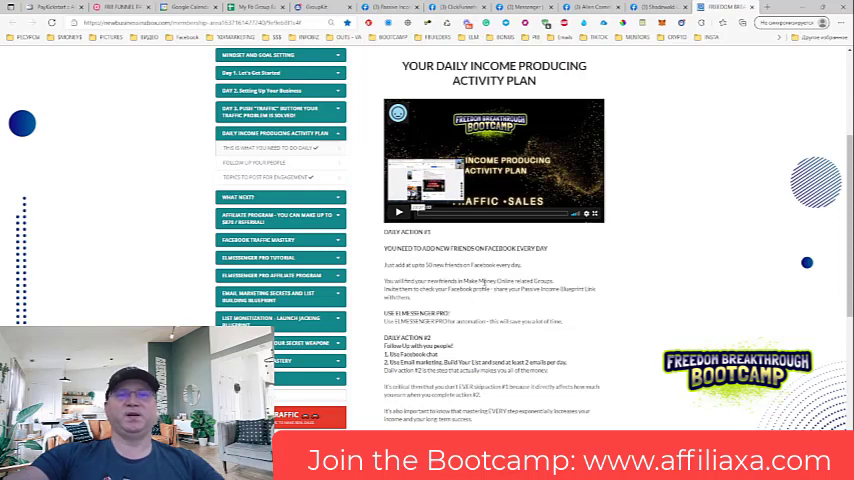
pyautogui.scroll(-3)
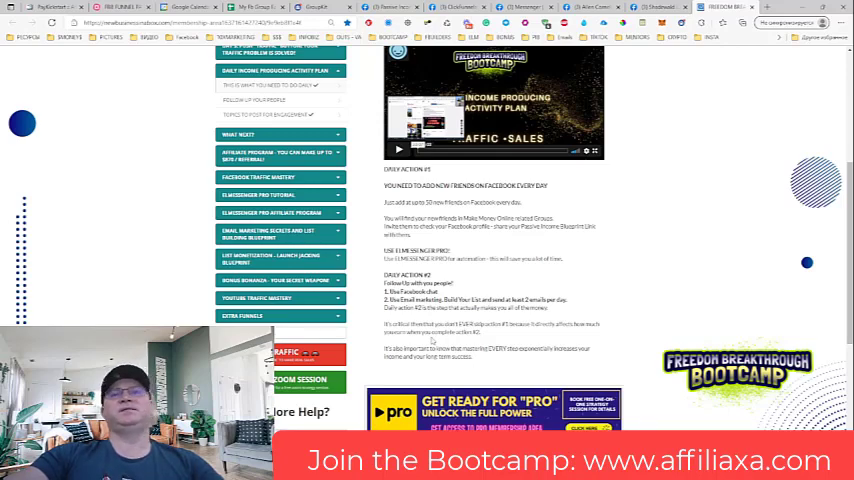
pyautogui.scroll(3)
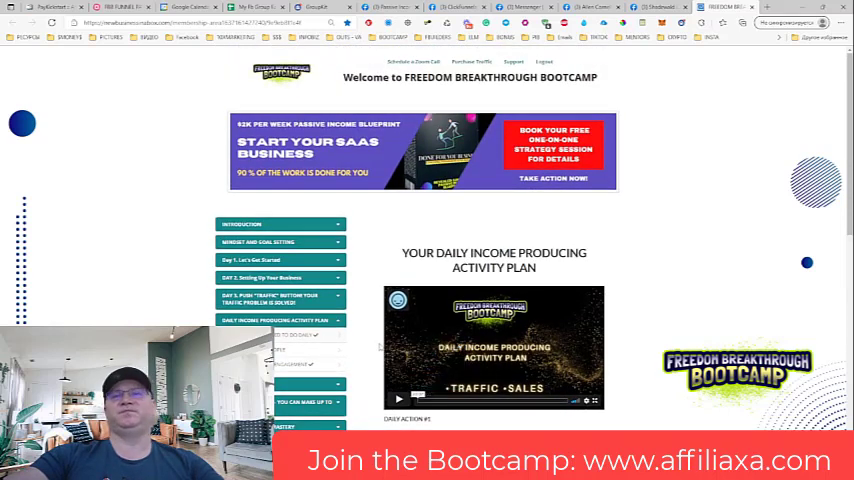
pyautogui.moveTo(701, 239)
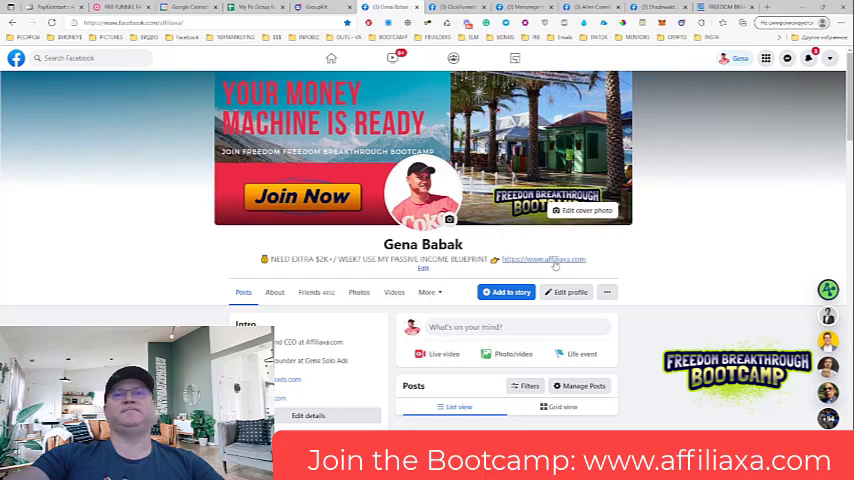
pyautogui.click(543, 259)
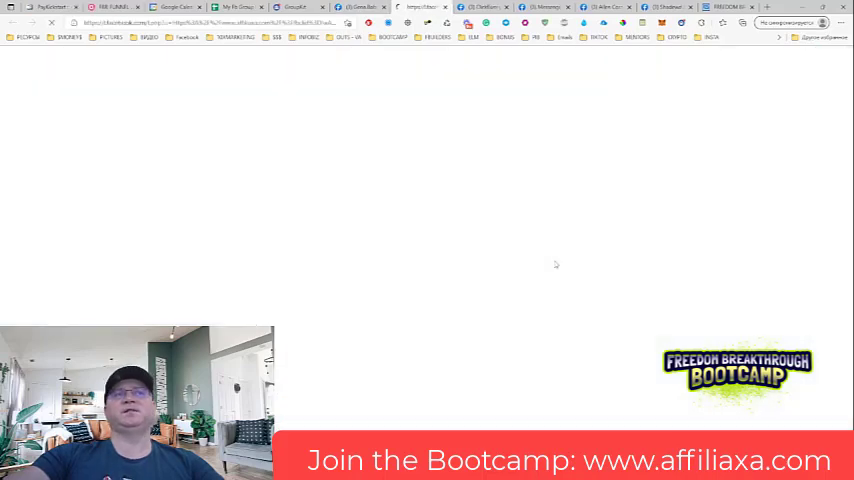